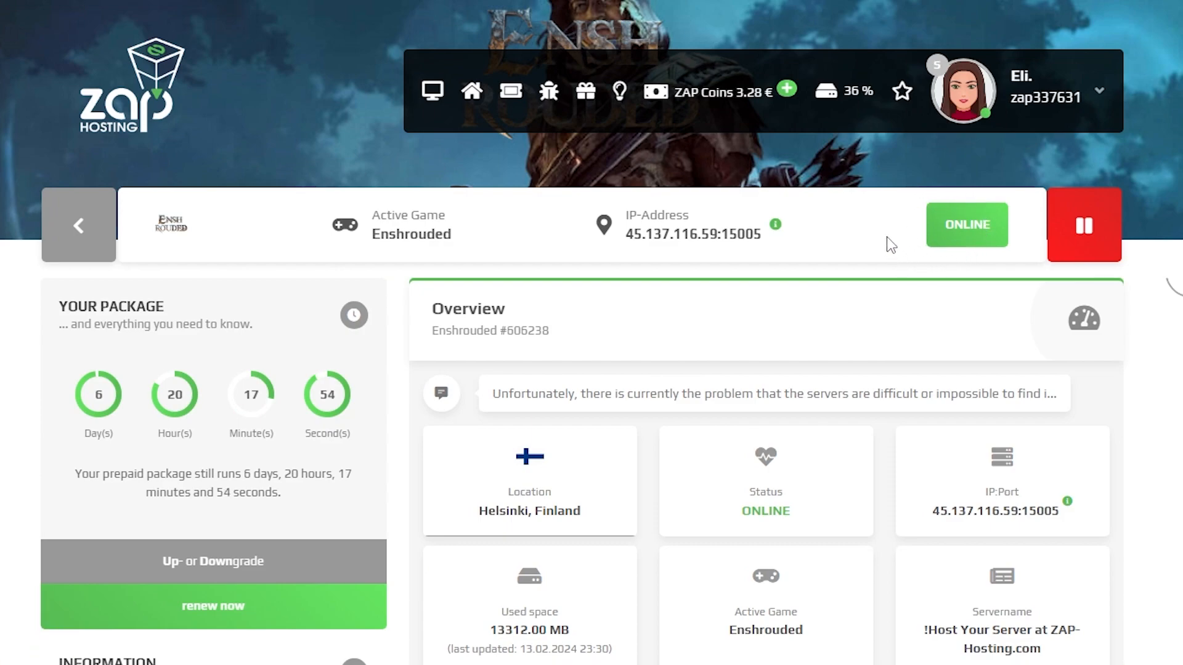
{"action": "mouse_move", "coordinate": [1084, 224]}
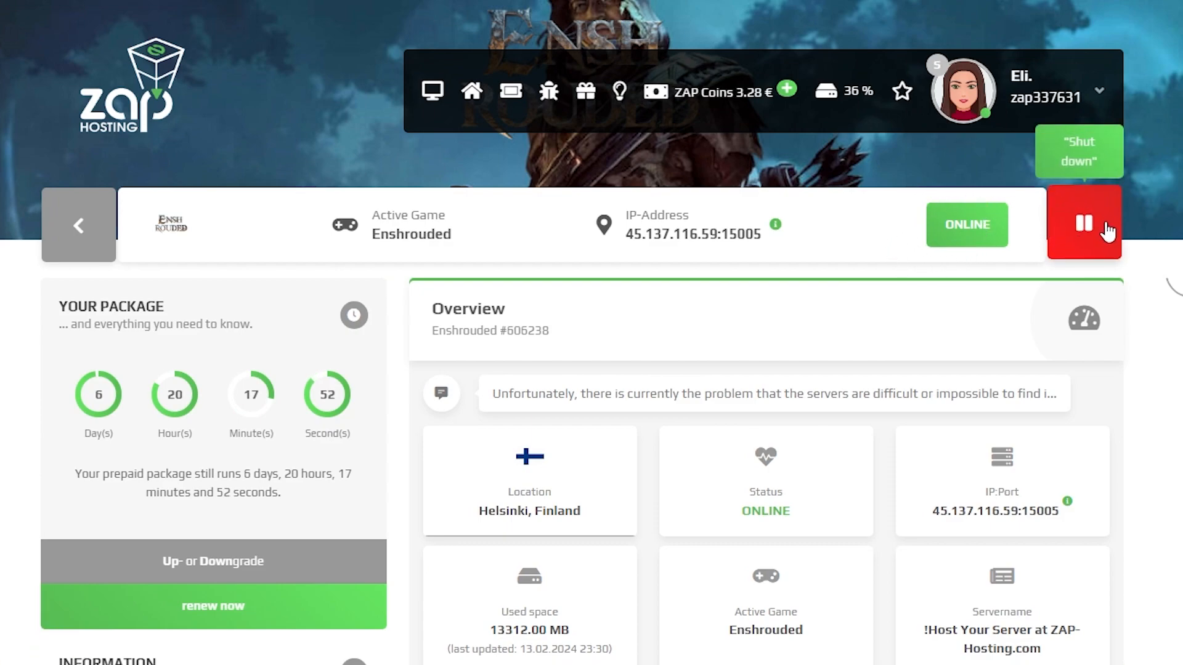
- Shut down the running Enshrouded server from the server overview
{"action": "left_click", "coordinate": [1085, 224]}
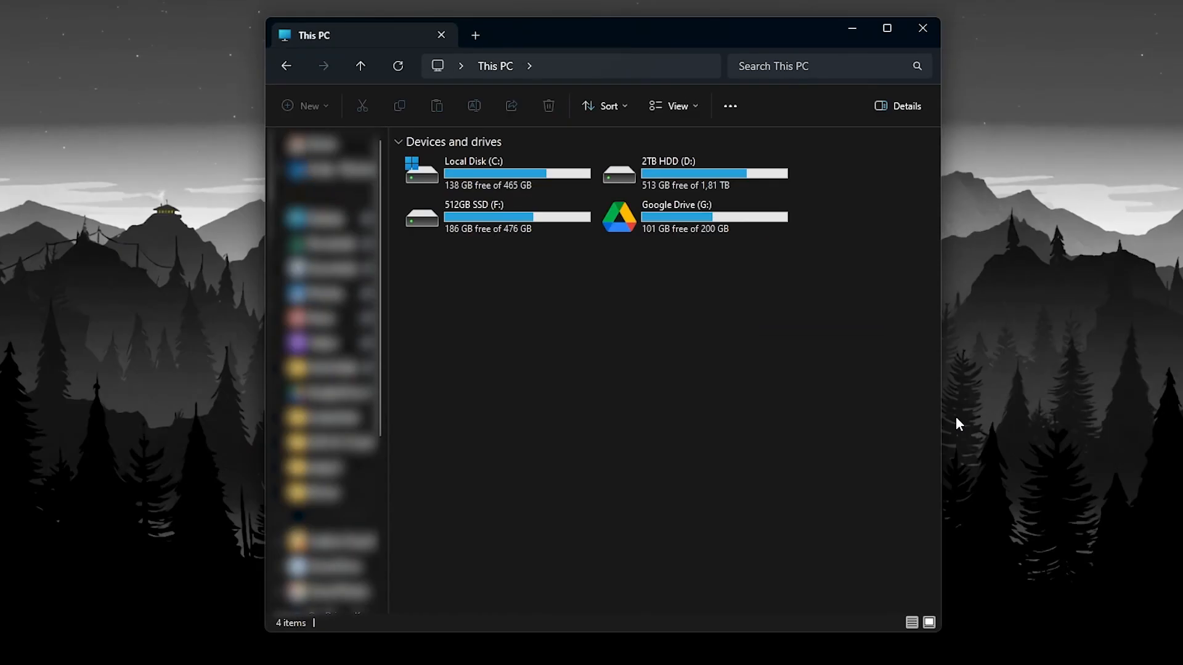
{"action": "mouse_move", "coordinate": [463, 271]}
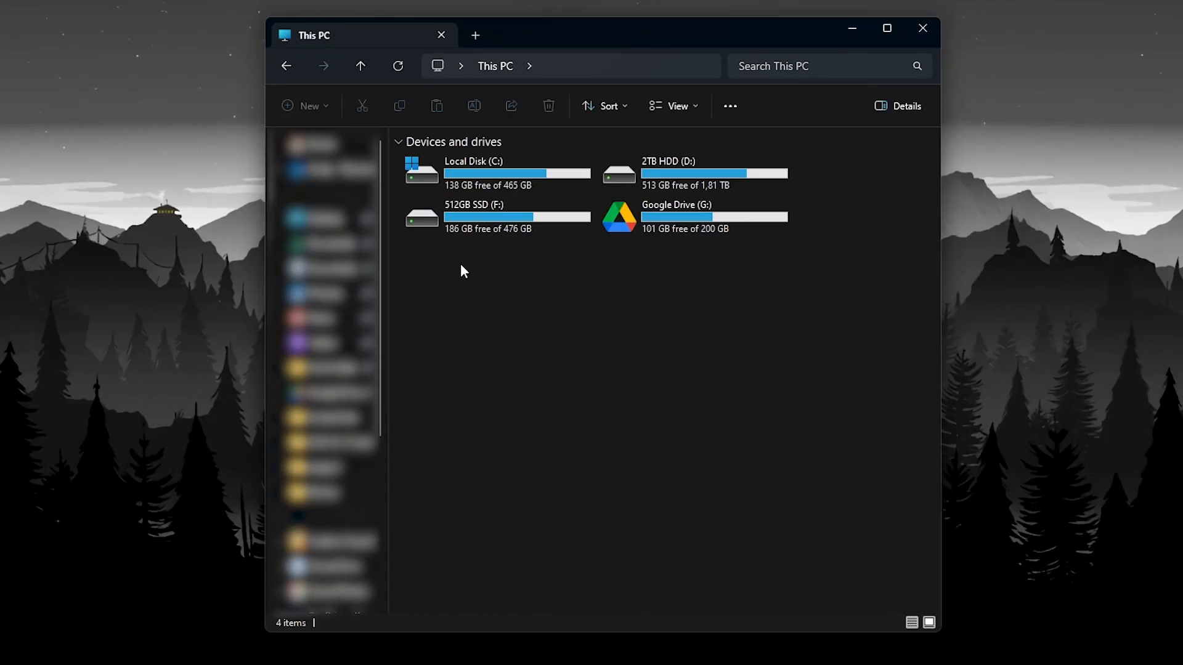
- Navigate from Local Disk (C:) through Program Files (x86) and Steam into the userdata folder
{"action": "left_click", "coordinate": [498, 172]}
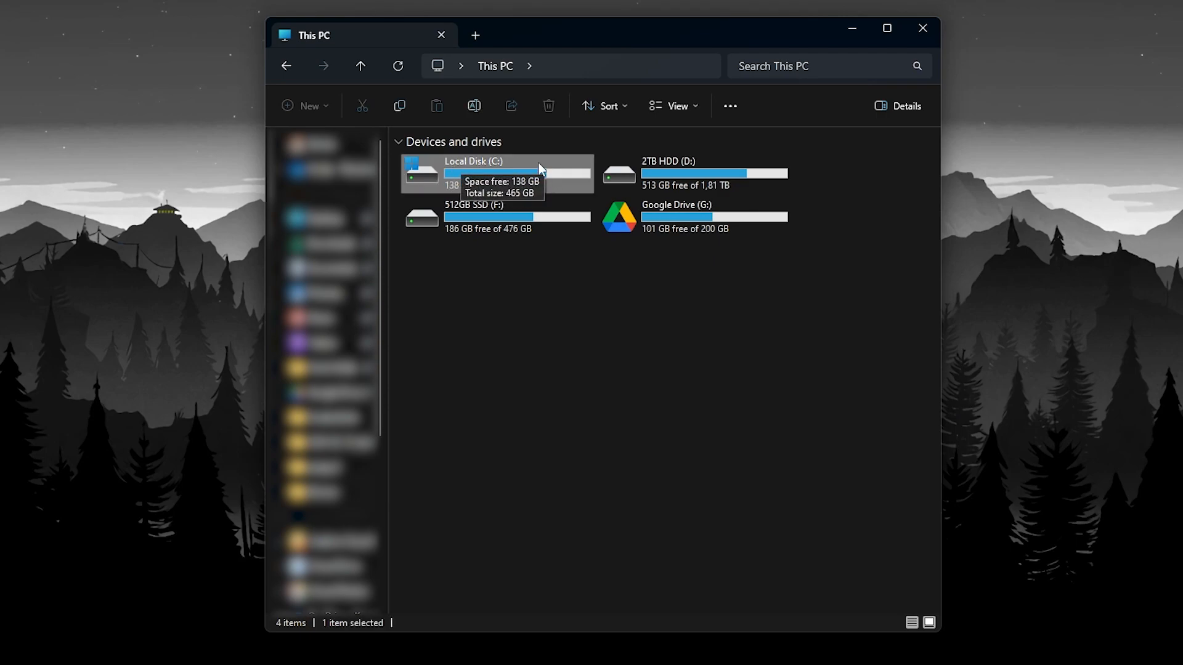
{"action": "double_click", "coordinate": [473, 173]}
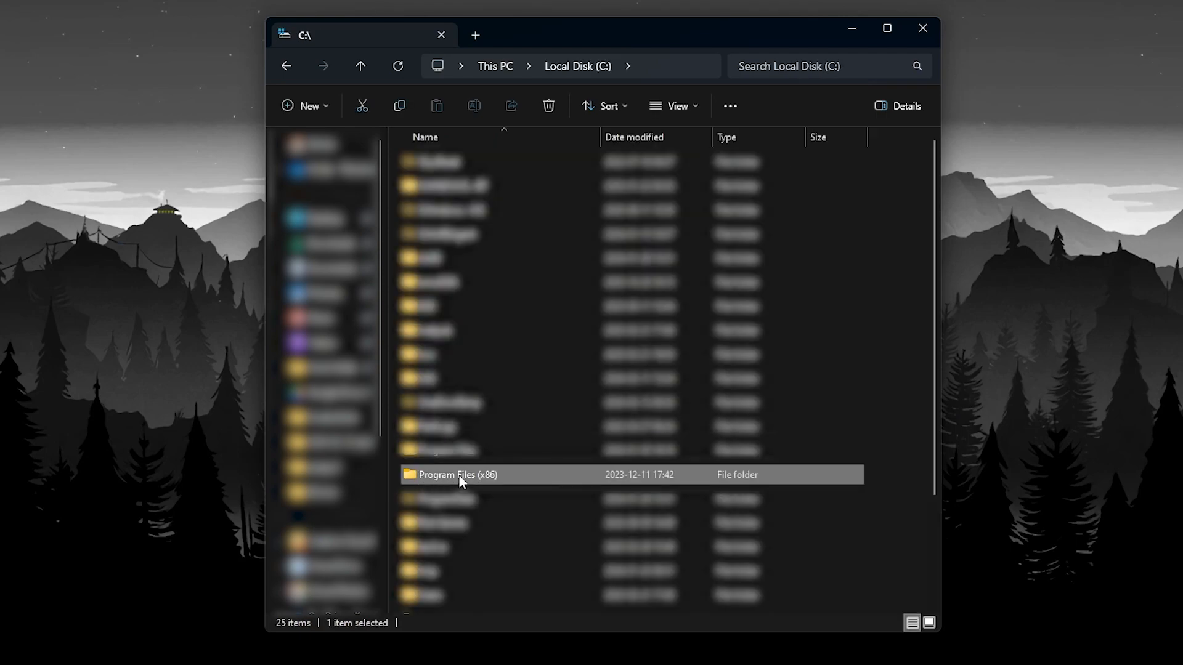
{"action": "double_click", "coordinate": [457, 476]}
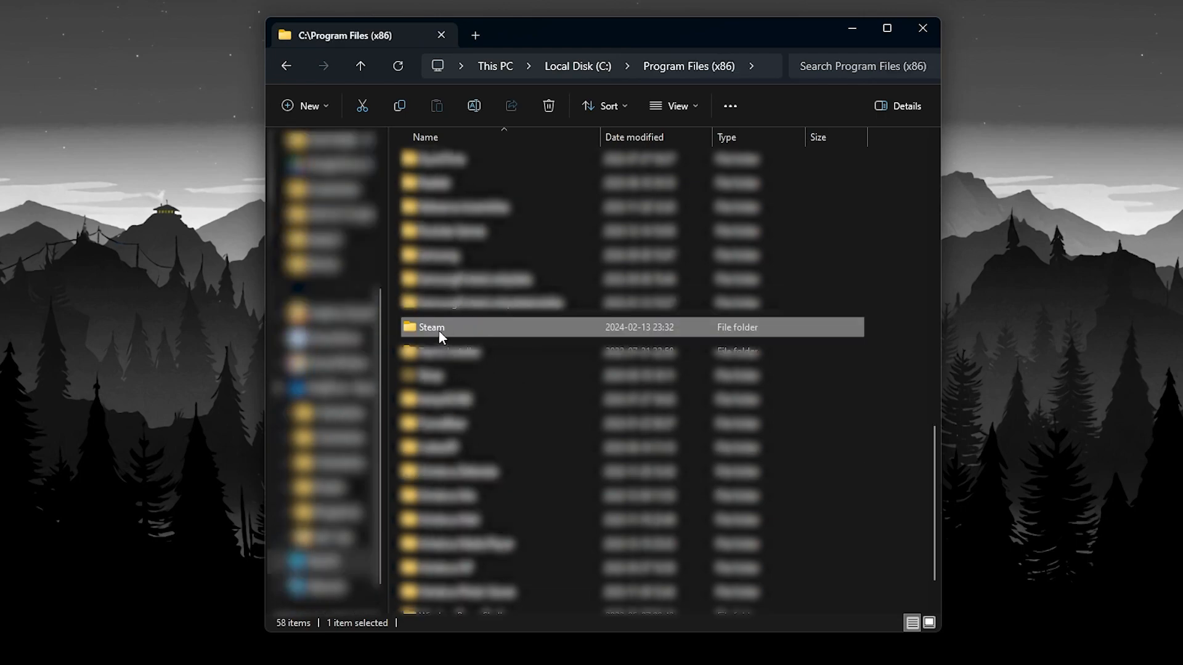
{"action": "double_click", "coordinate": [432, 328]}
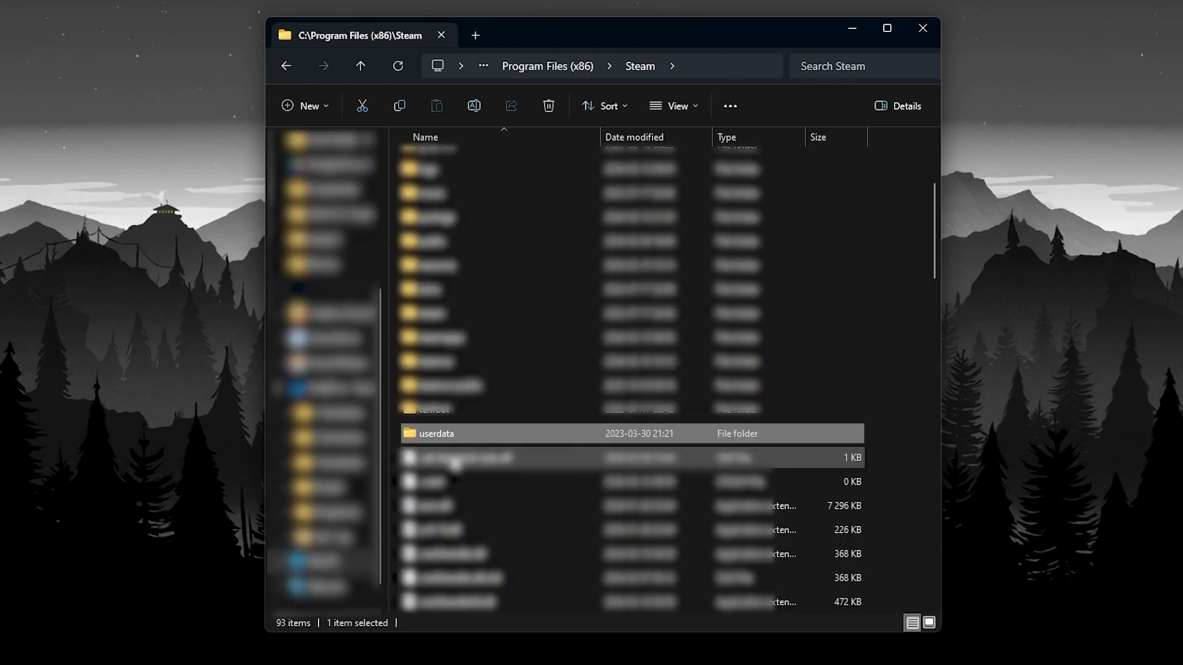
{"action": "double_click", "coordinate": [438, 434]}
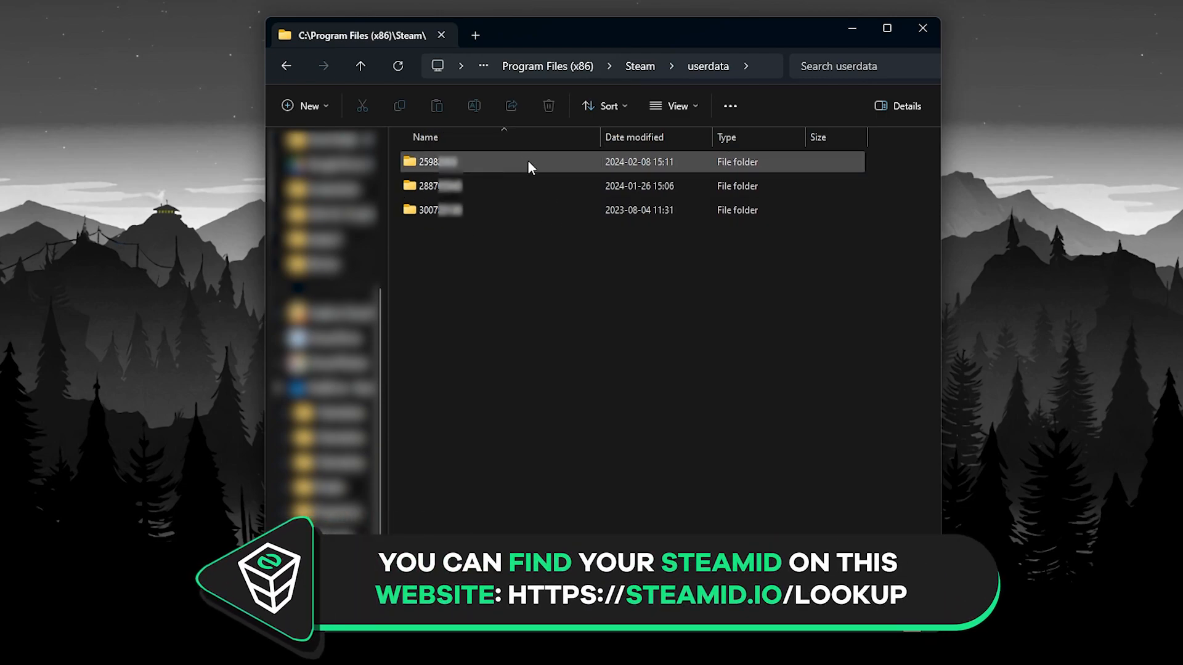
{"action": "mouse_move", "coordinate": [475, 162]}
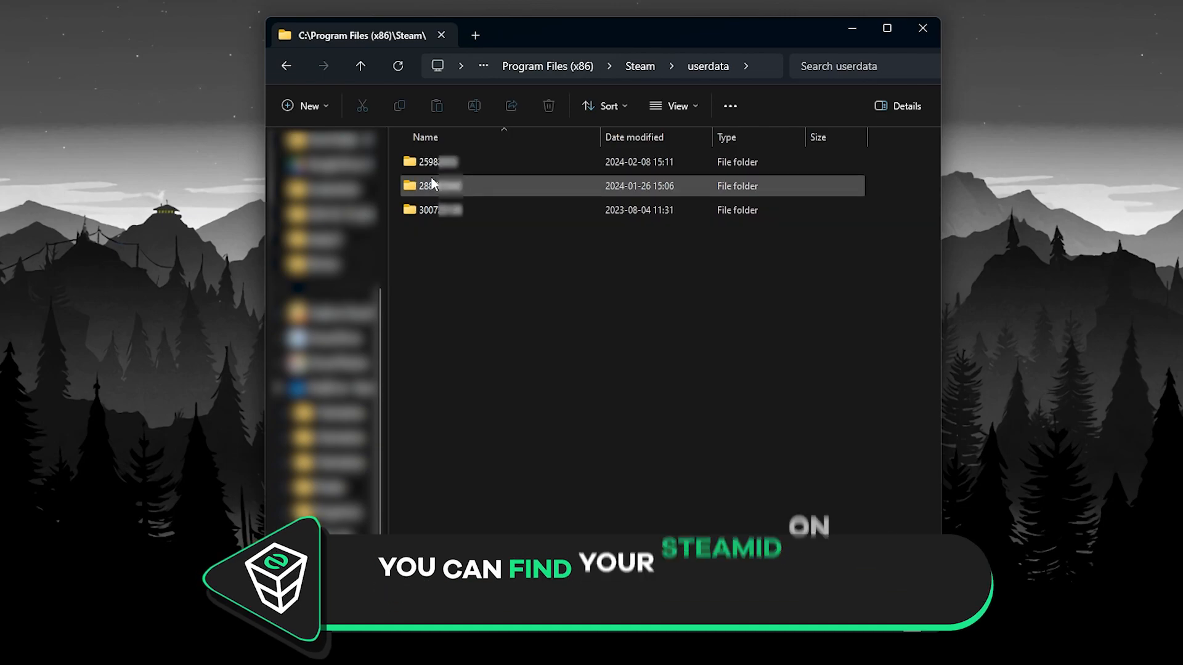
- Enter the Steam account folder, the 1203620 Enshrouded folder and its remote save folder
{"action": "double_click", "coordinate": [429, 161]}
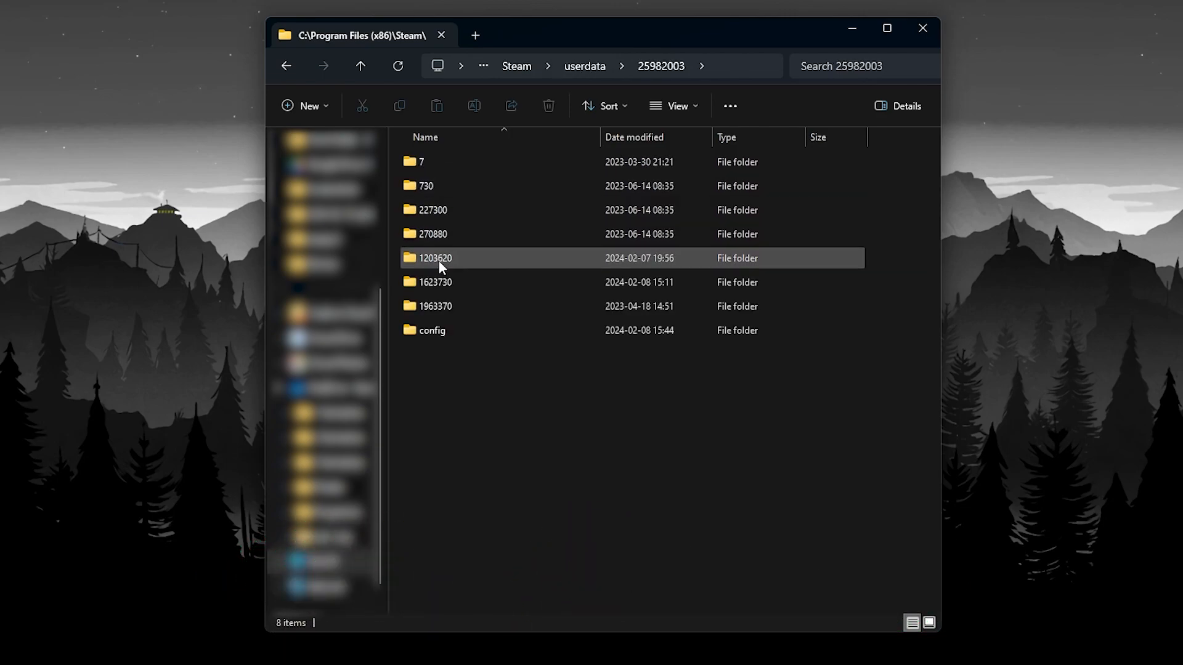
{"action": "left_click", "coordinate": [436, 259]}
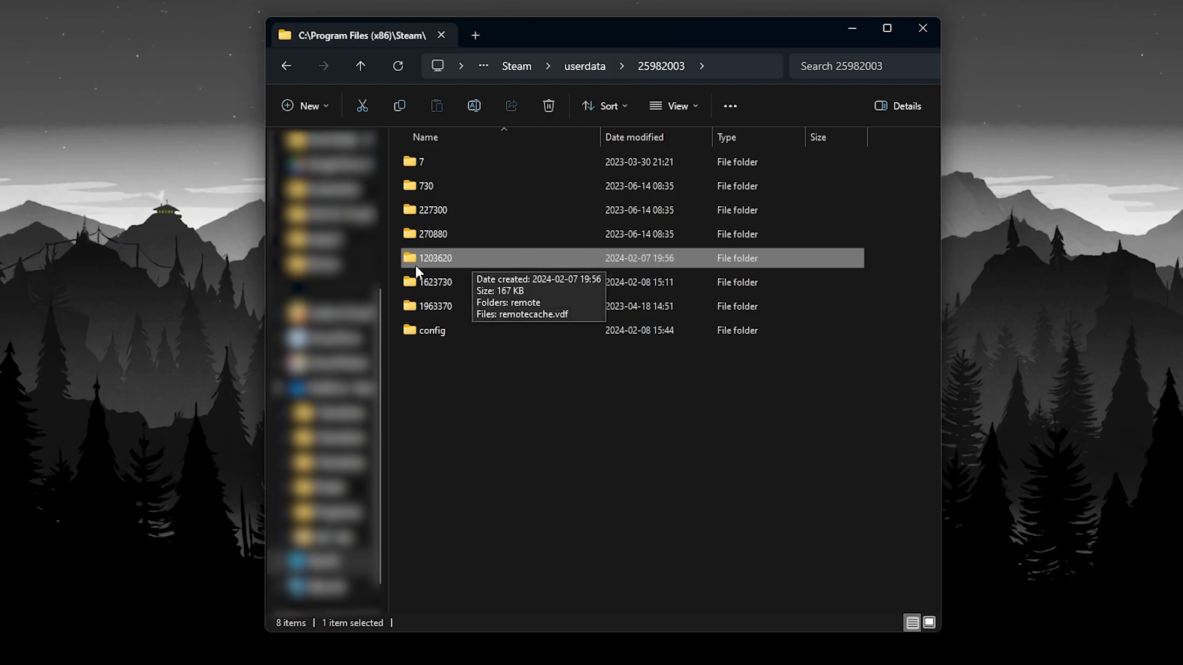
{"action": "double_click", "coordinate": [434, 259]}
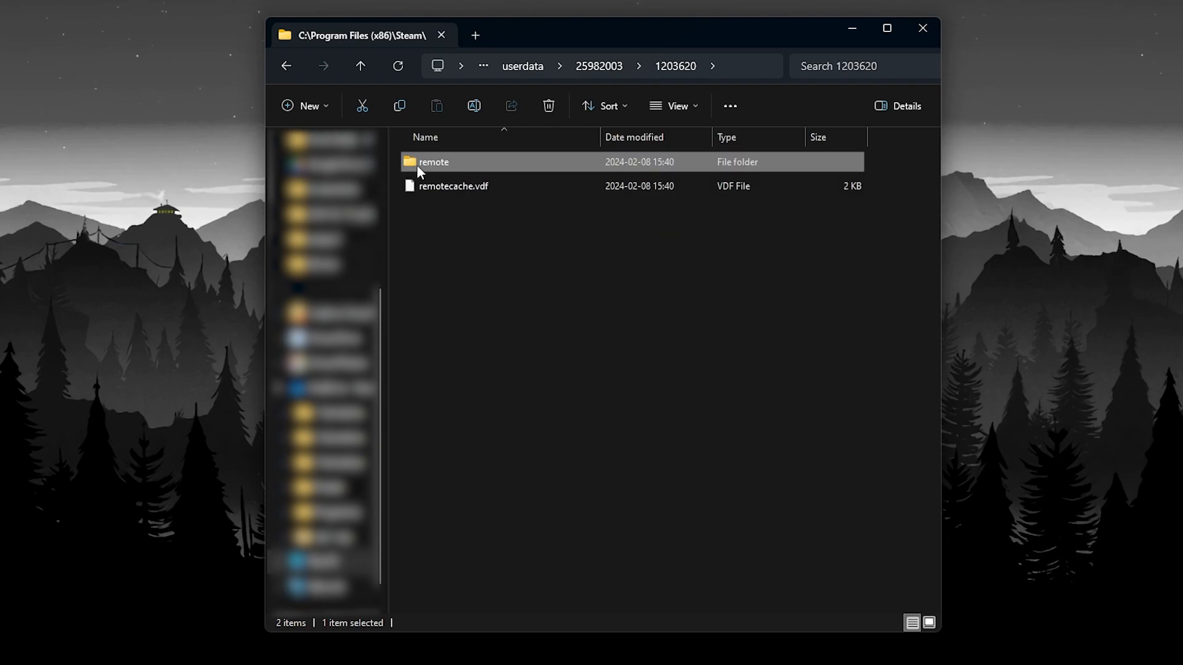
{"action": "double_click", "coordinate": [432, 163]}
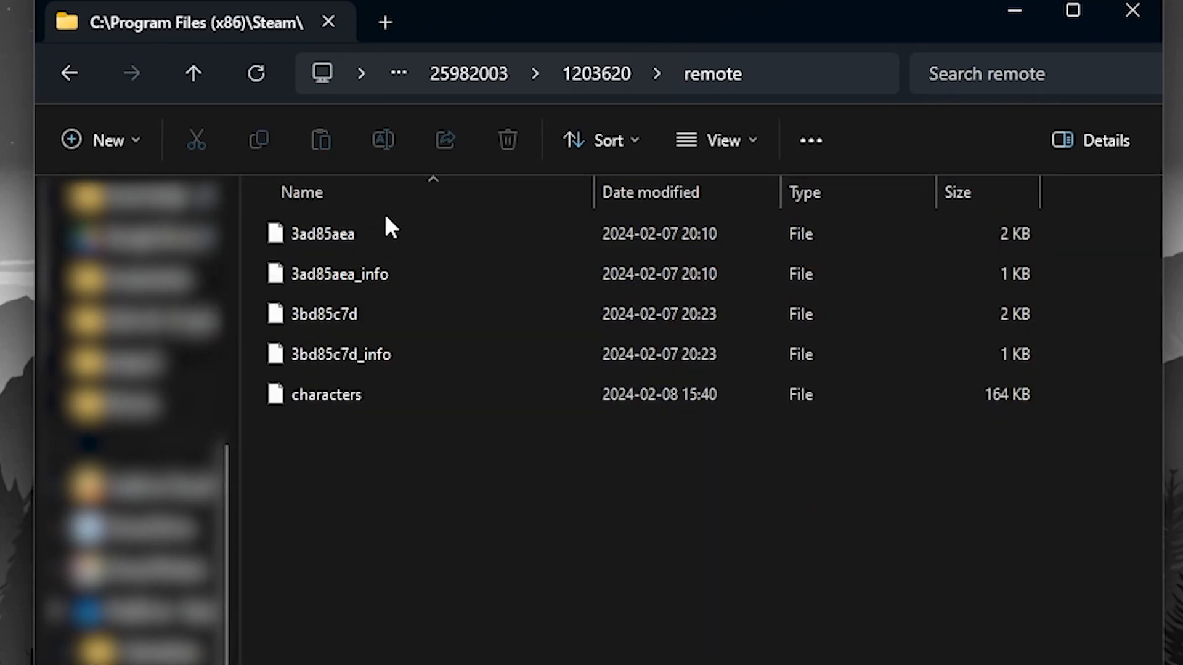
{"action": "mouse_move", "coordinate": [240, 303]}
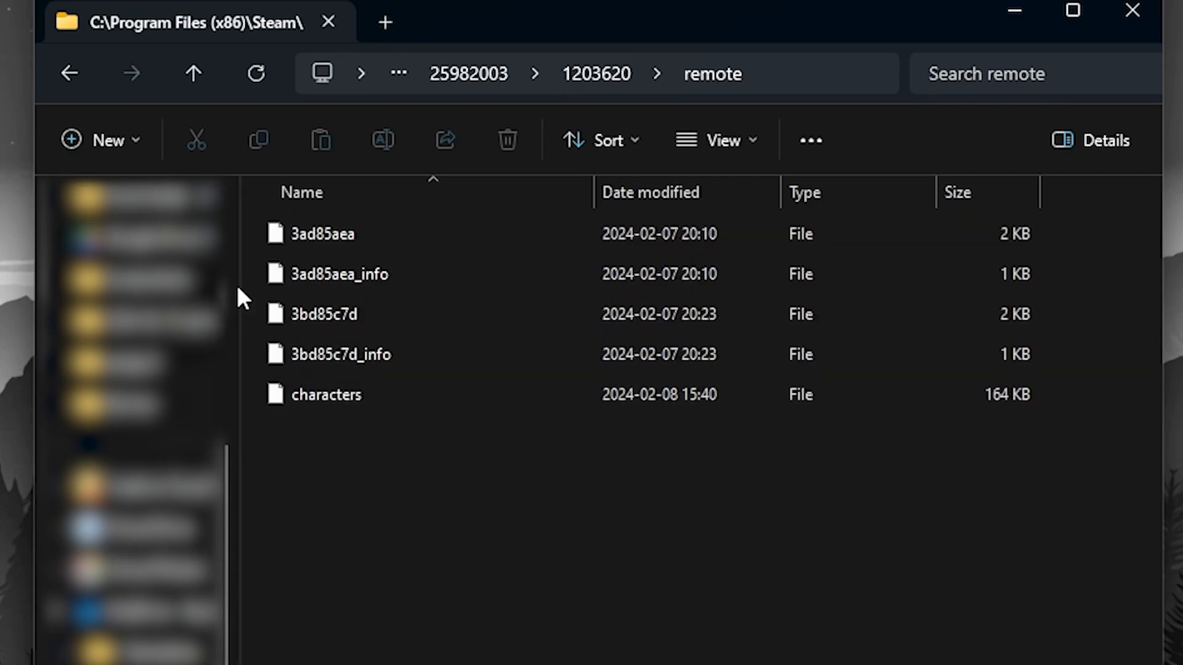
{"action": "left_click", "coordinate": [323, 234]}
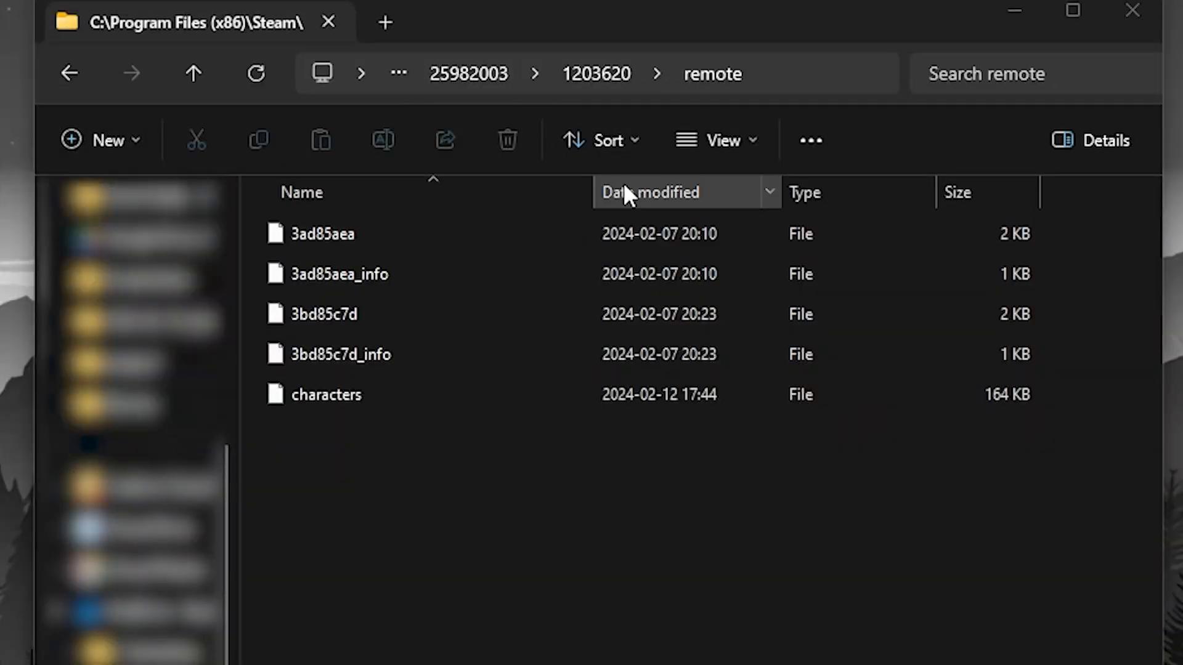
{"action": "left_click", "coordinate": [650, 192]}
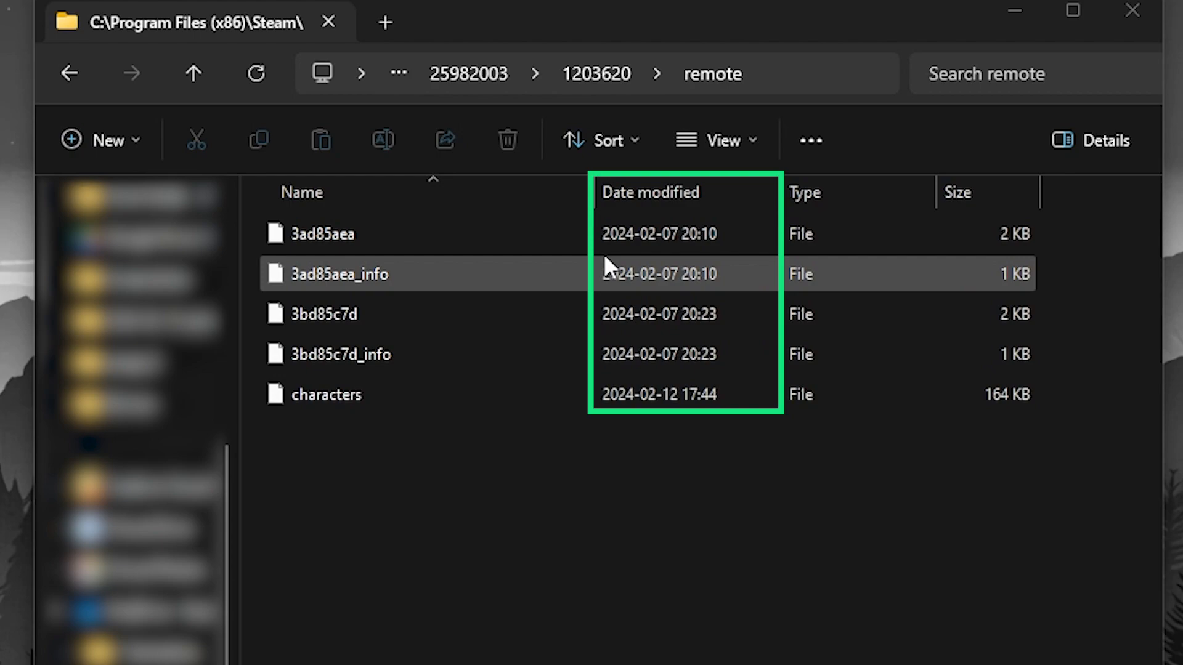
{"action": "left_click", "coordinate": [325, 314]}
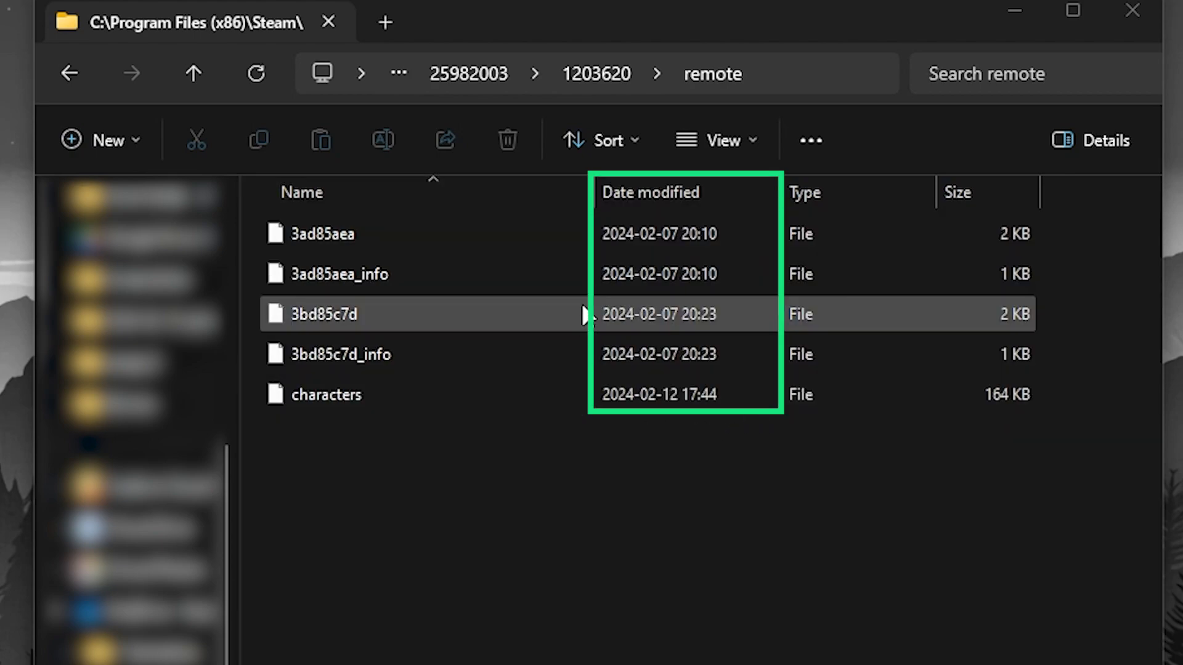
{"action": "left_click", "coordinate": [325, 395]}
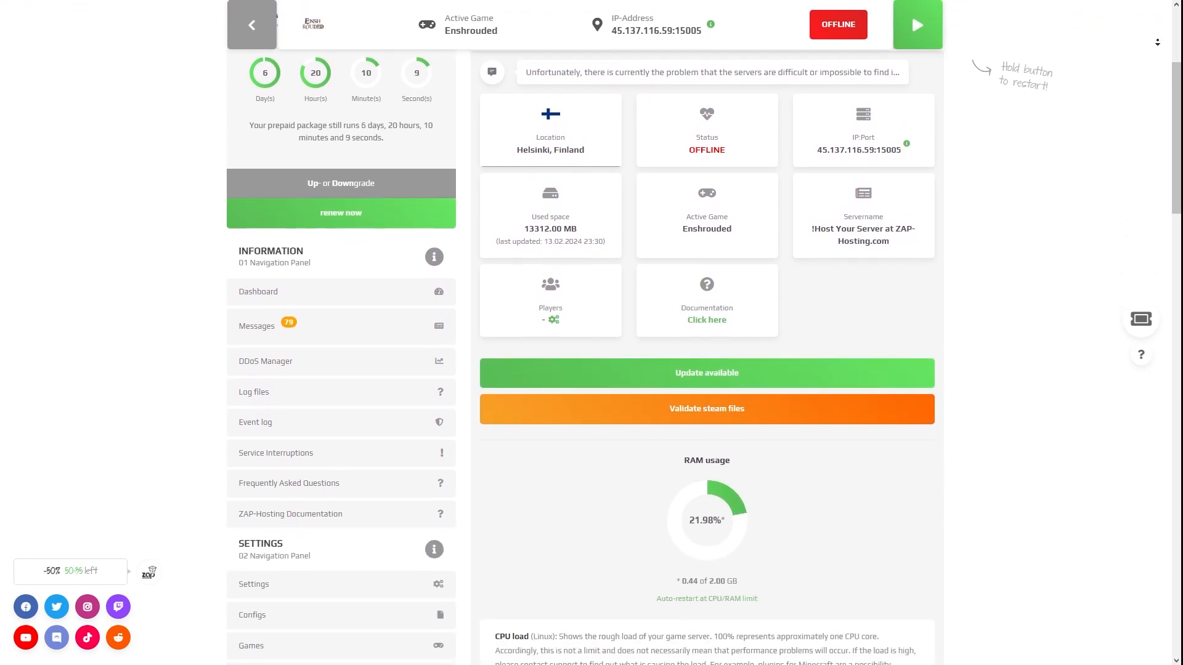
- Launch the FTP-Browser from the Tools section of the dashboard sidebar
{"action": "scroll", "scroll_direction": "down", "scroll_amount": 3}
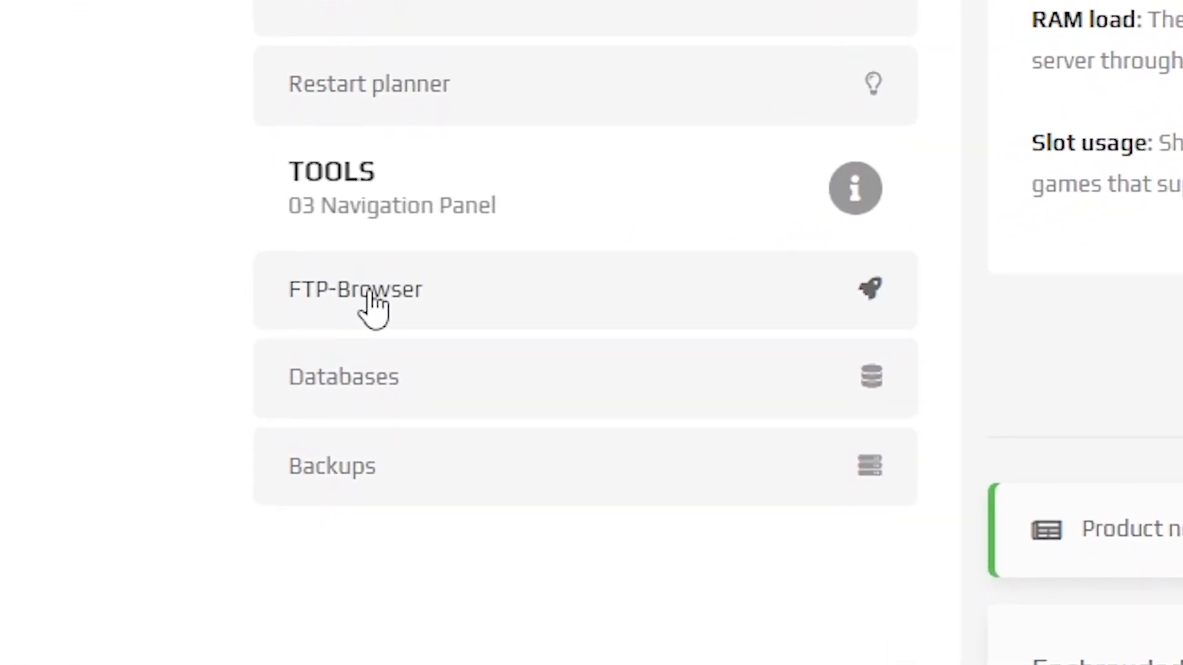
{"action": "left_click", "coordinate": [355, 290]}
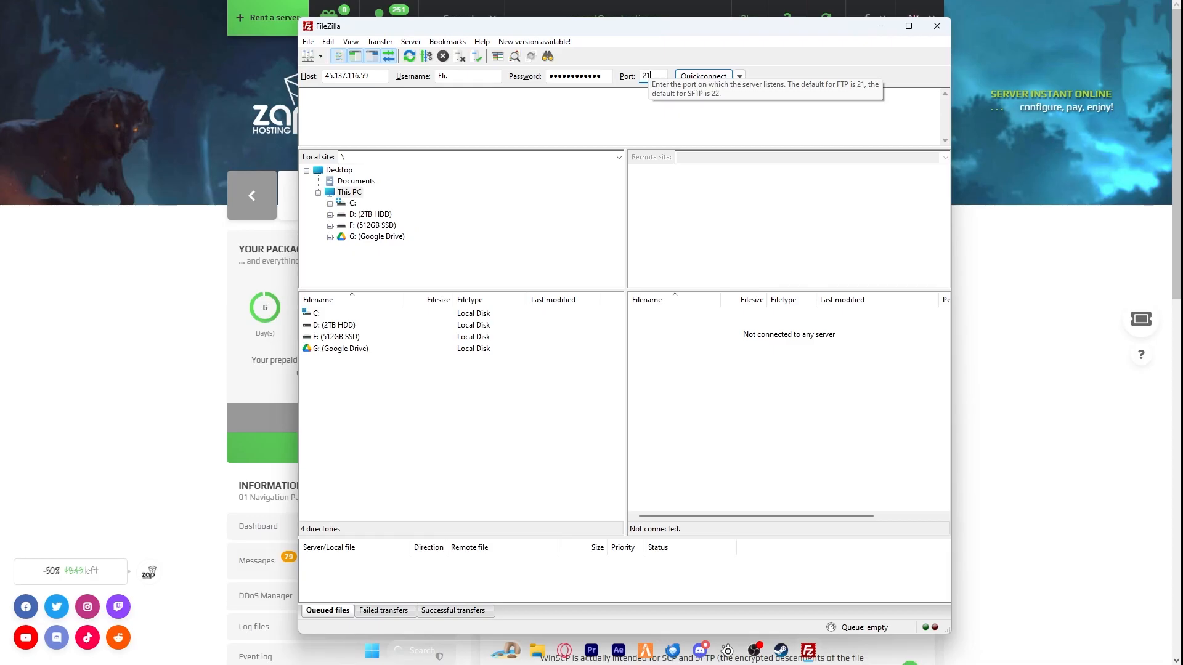
- Connect via Quickconnect, enter the enshrouded folder and delete the old server save files
{"action": "left_click", "coordinate": [703, 76]}
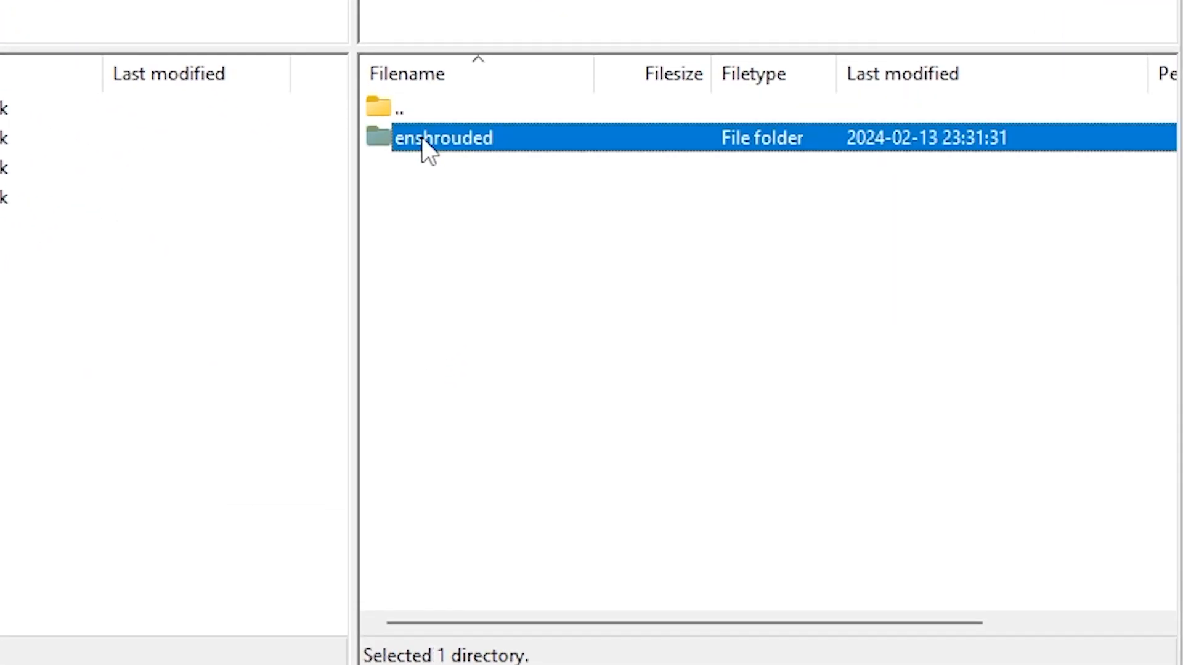
{"action": "double_click", "coordinate": [431, 138]}
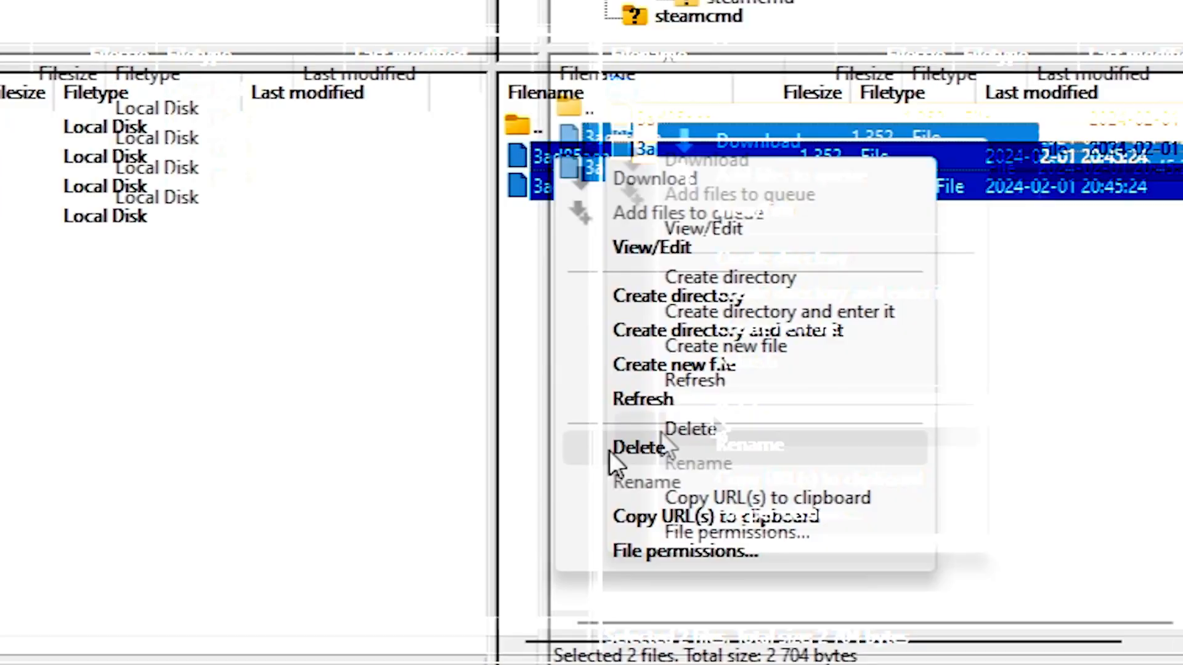
{"action": "left_click", "coordinate": [636, 447]}
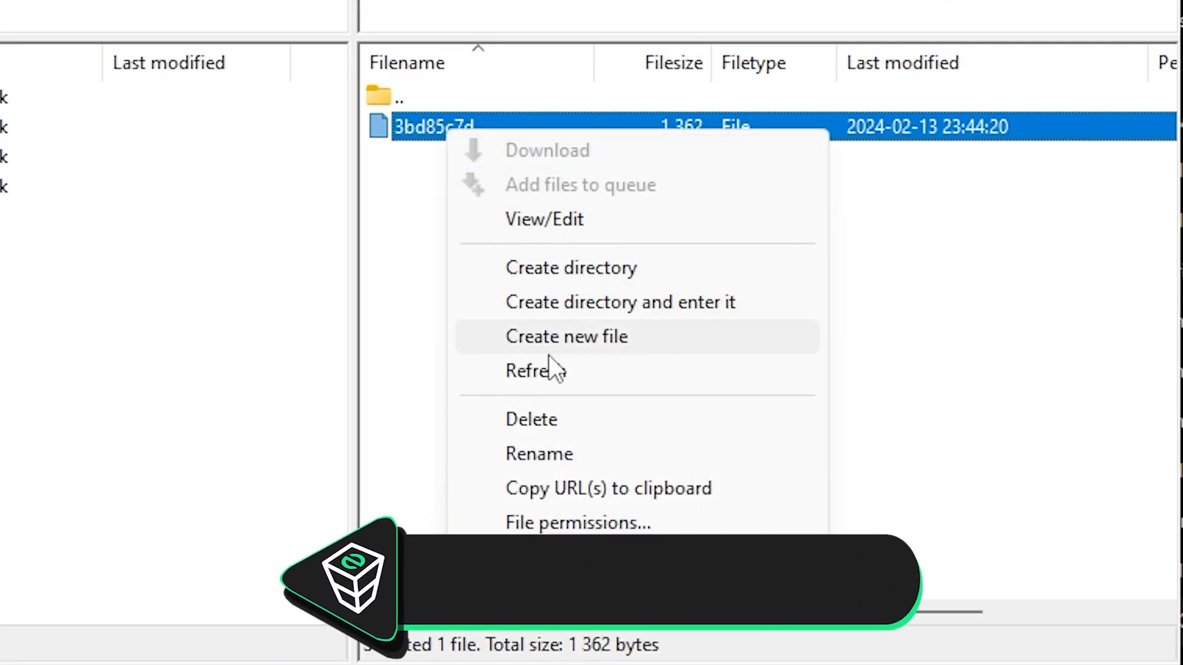
- Begin renaming the uploaded 3bd85c7d savegame to 3ad85aea
{"action": "left_click", "coordinate": [539, 454]}
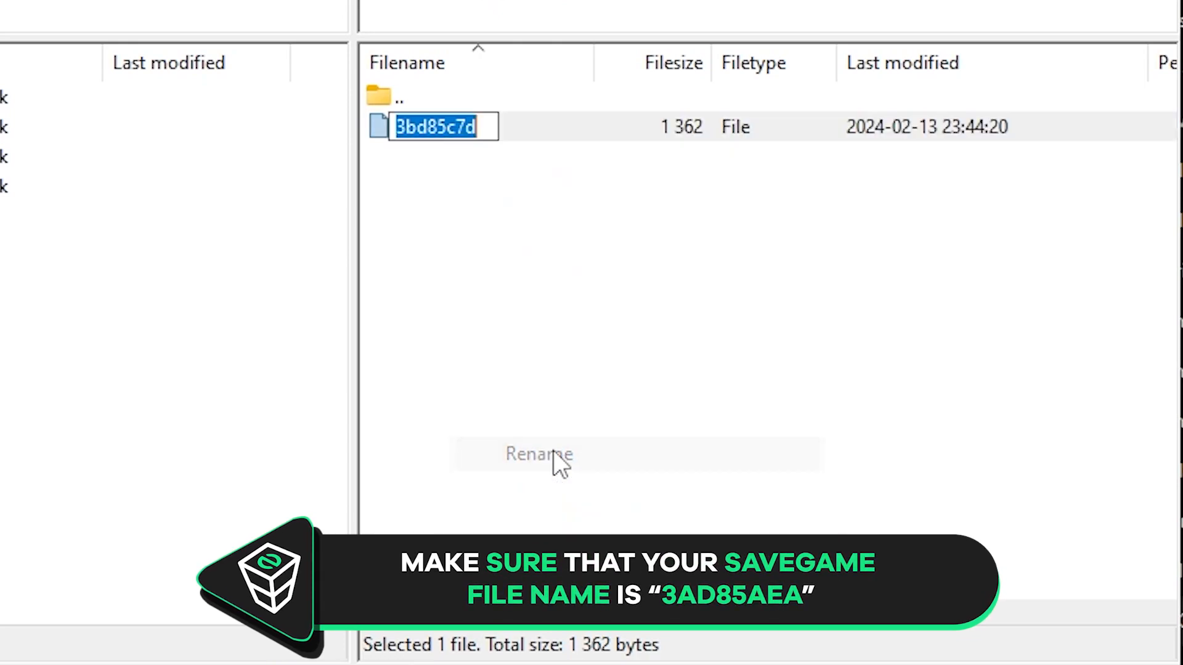
{"action": "right_click", "coordinate": [441, 128]}
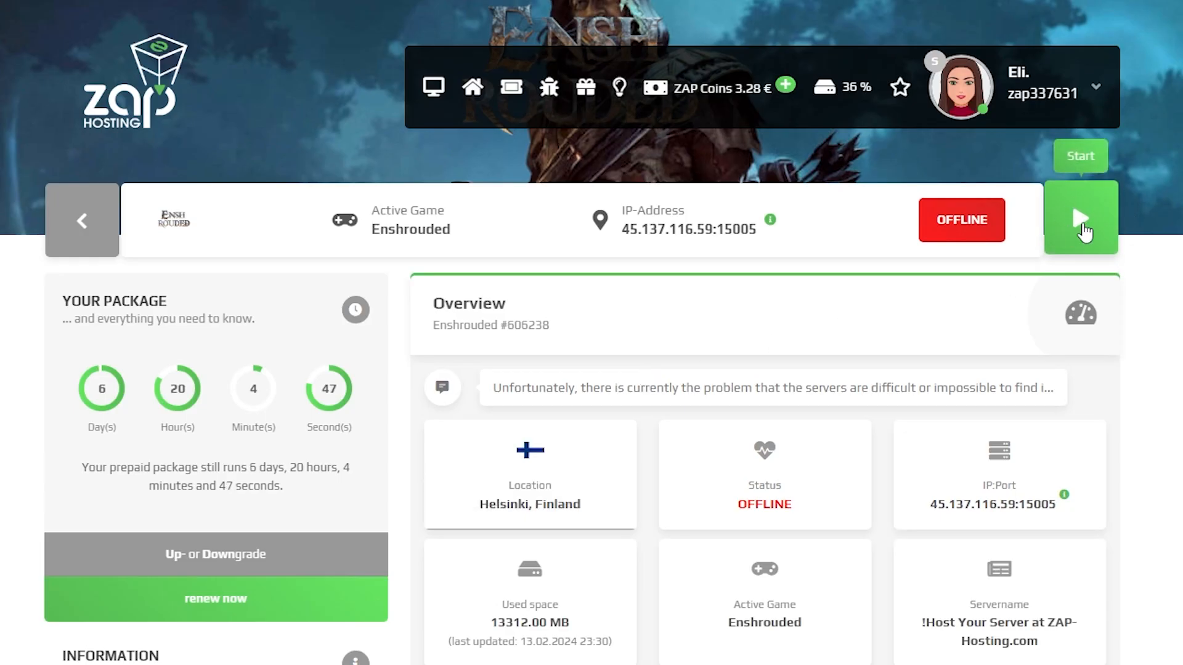
- Start the offline Enshrouded server from the server overview
{"action": "left_click", "coordinate": [1079, 219]}
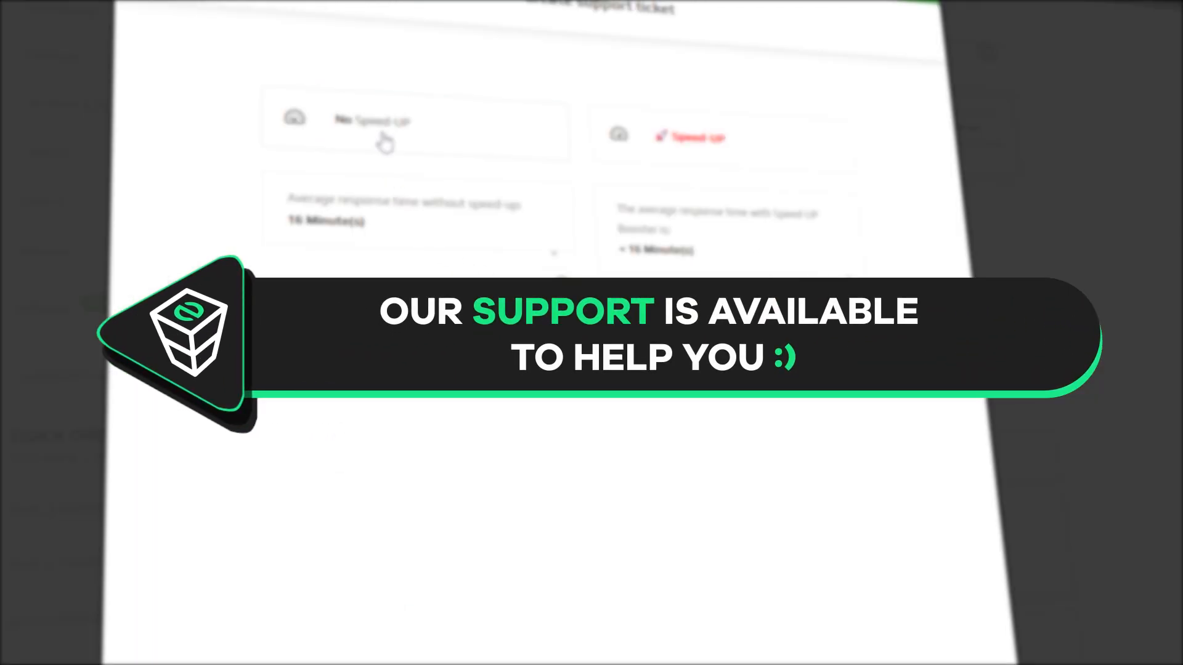
- Choose the No Speed-UP option on the Create support ticket page
{"action": "left_click", "coordinate": [386, 121]}
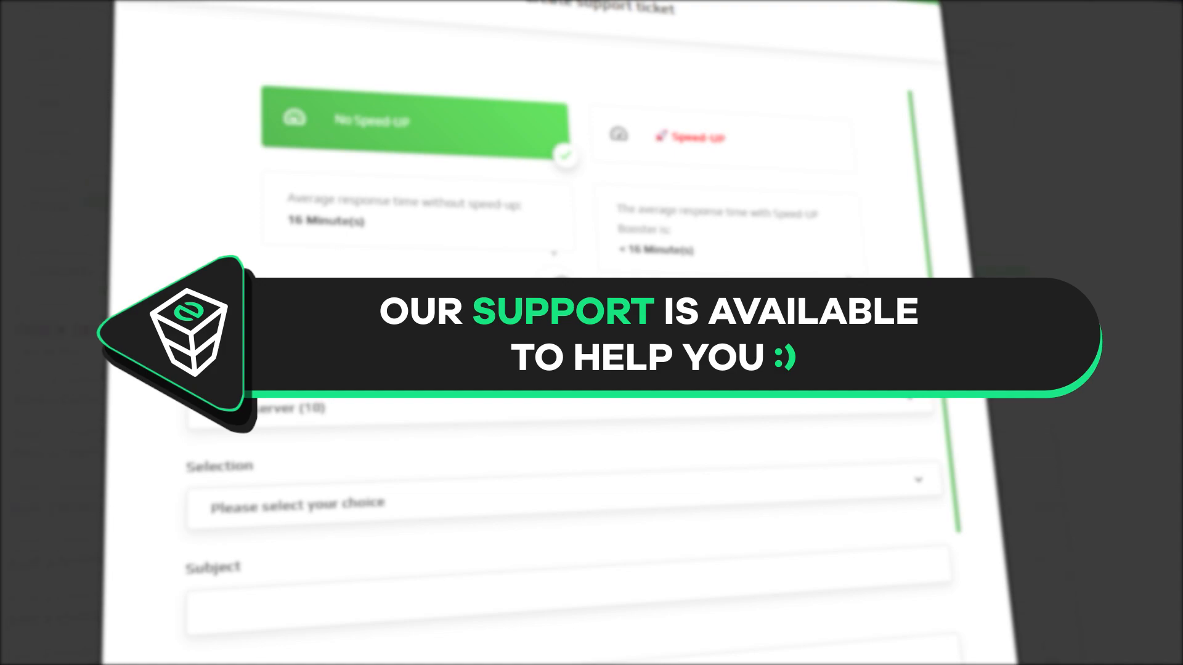